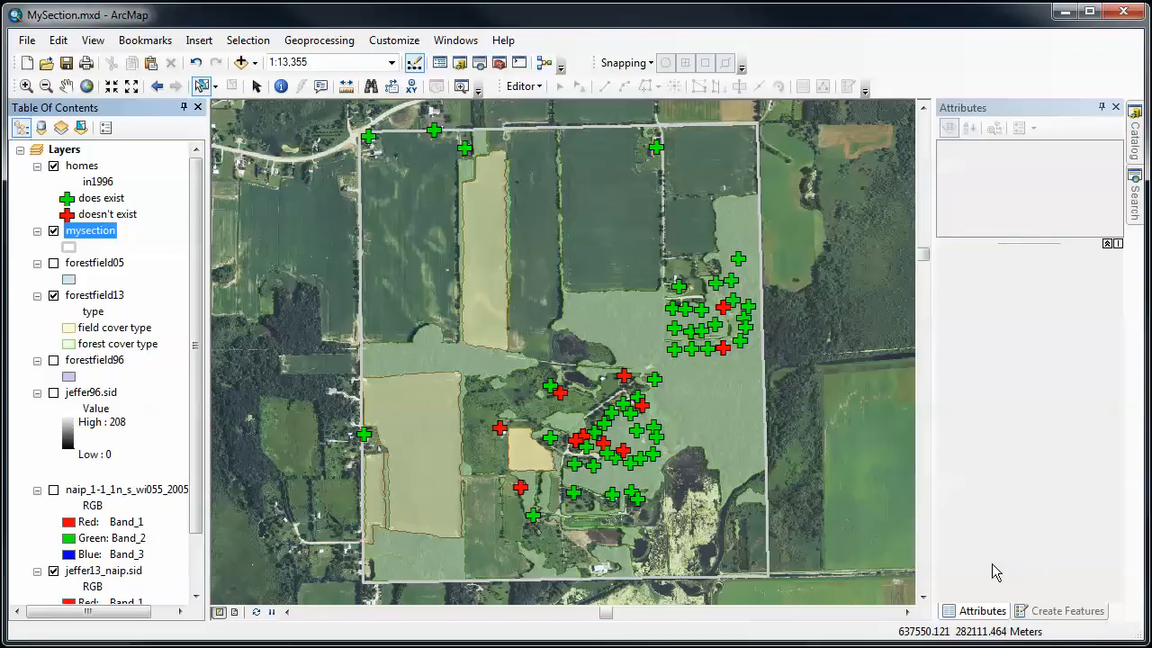
mouse_move(961, 473)
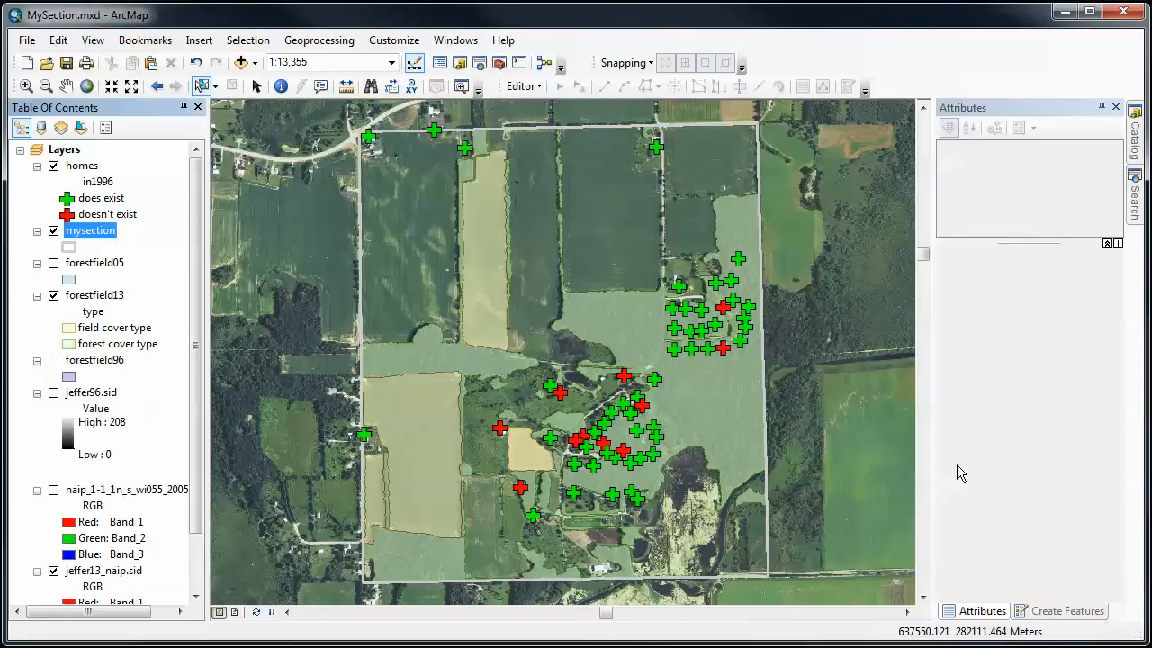
mouse_move(771, 421)
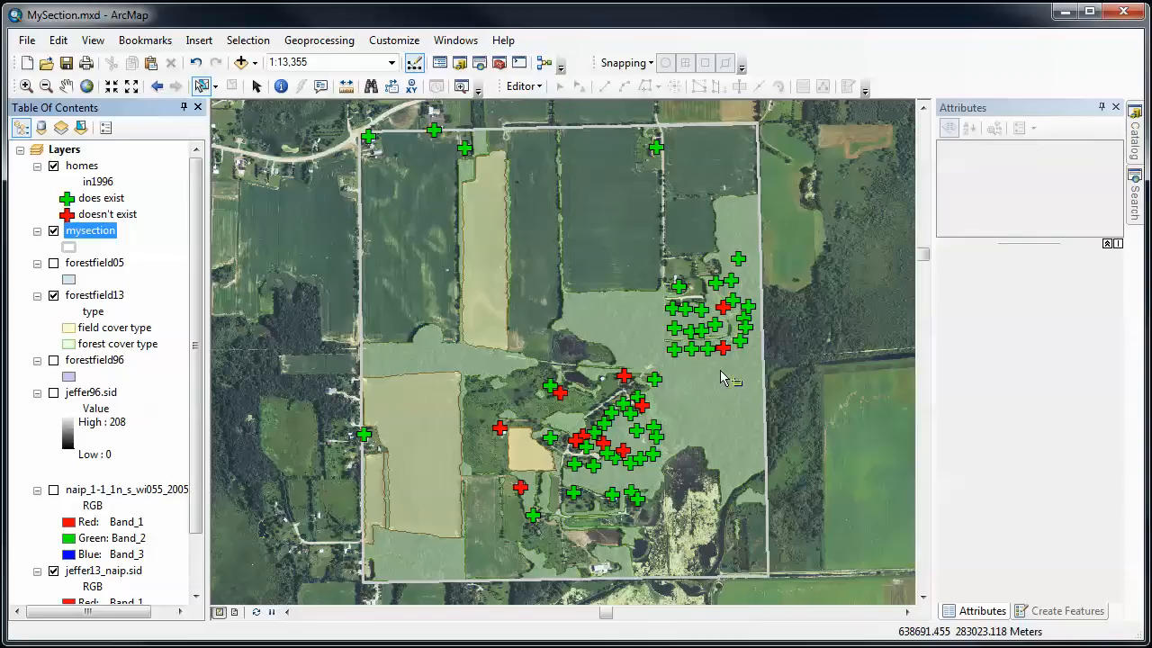
mouse_move(585, 189)
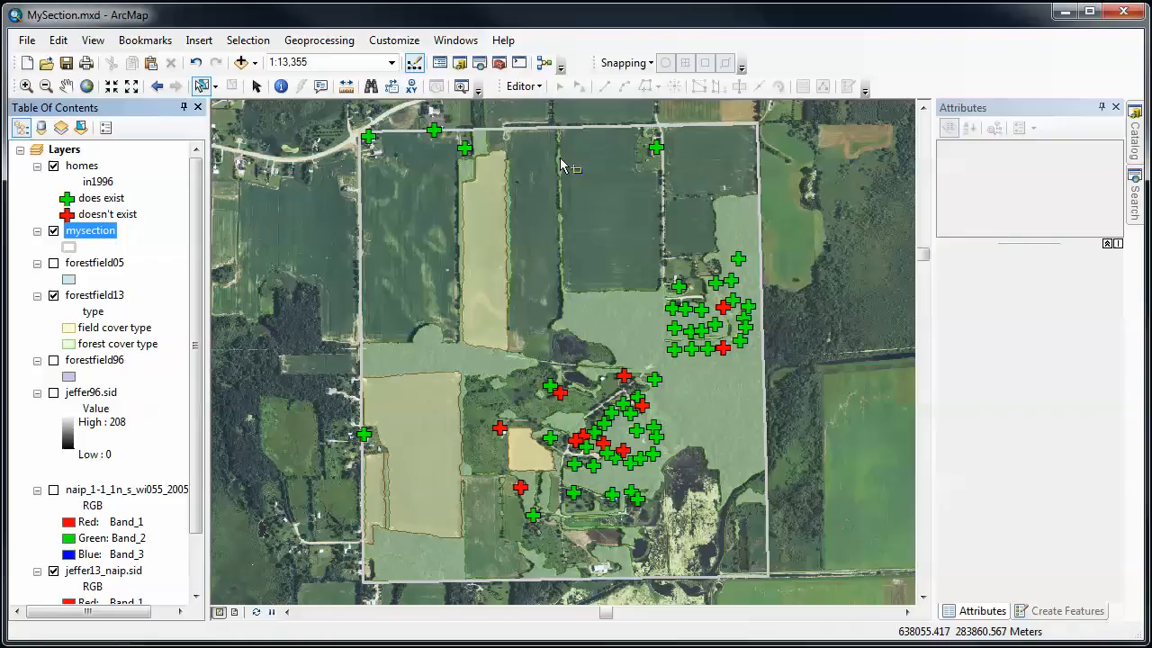
mouse_move(576, 309)
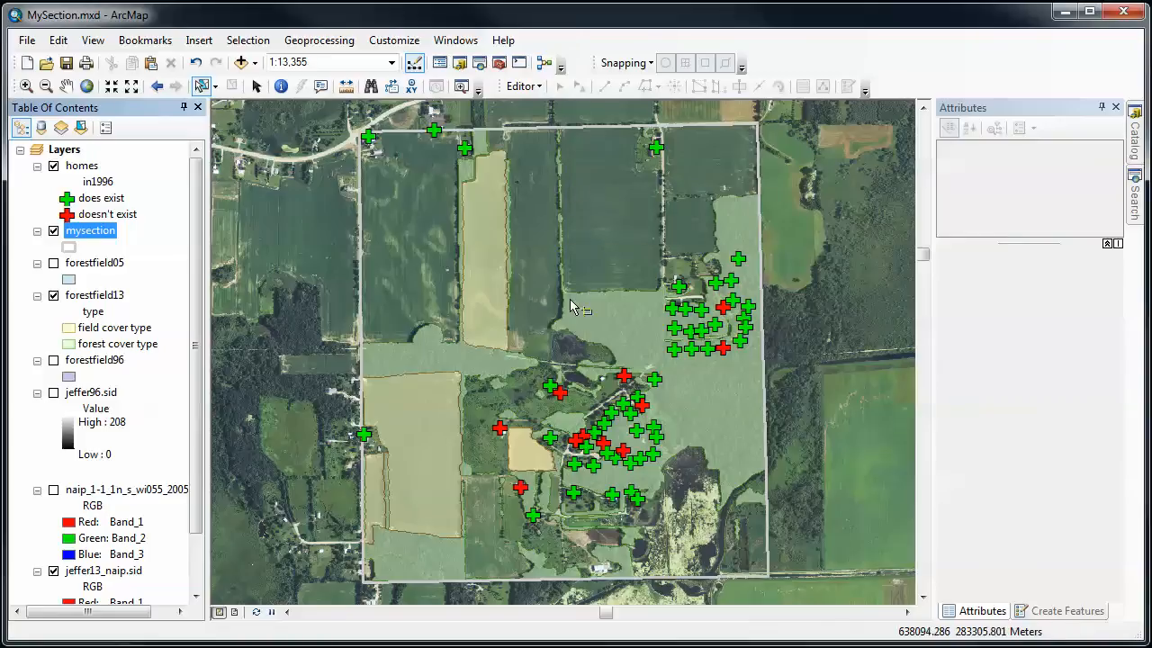
mouse_move(558, 153)
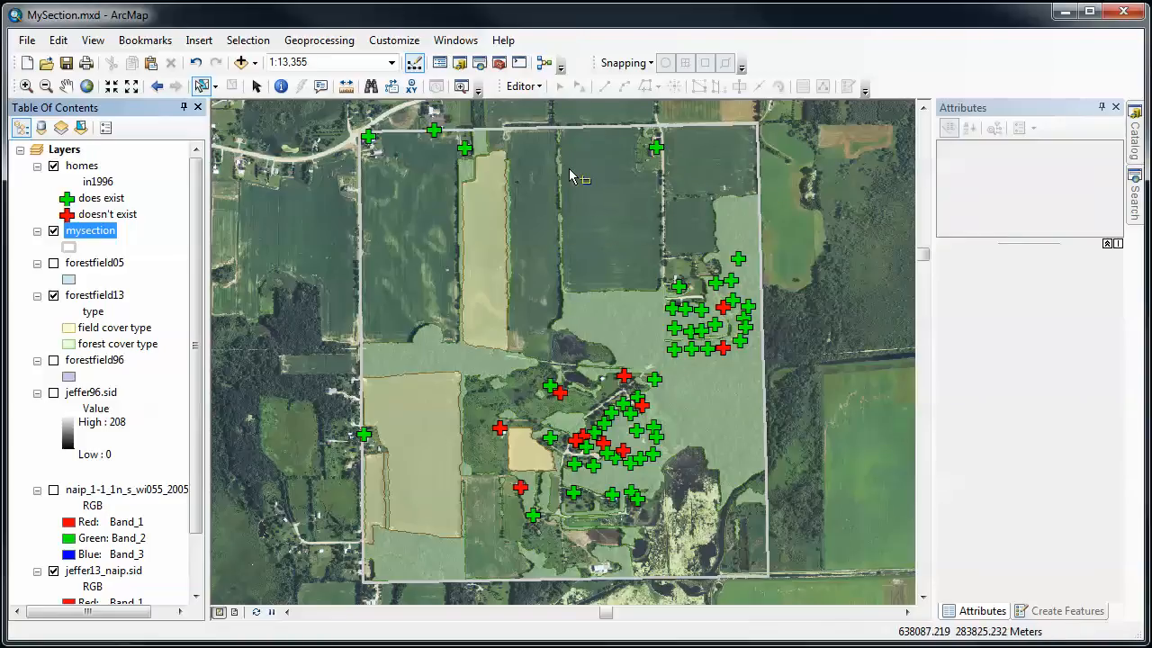
mouse_move(554, 135)
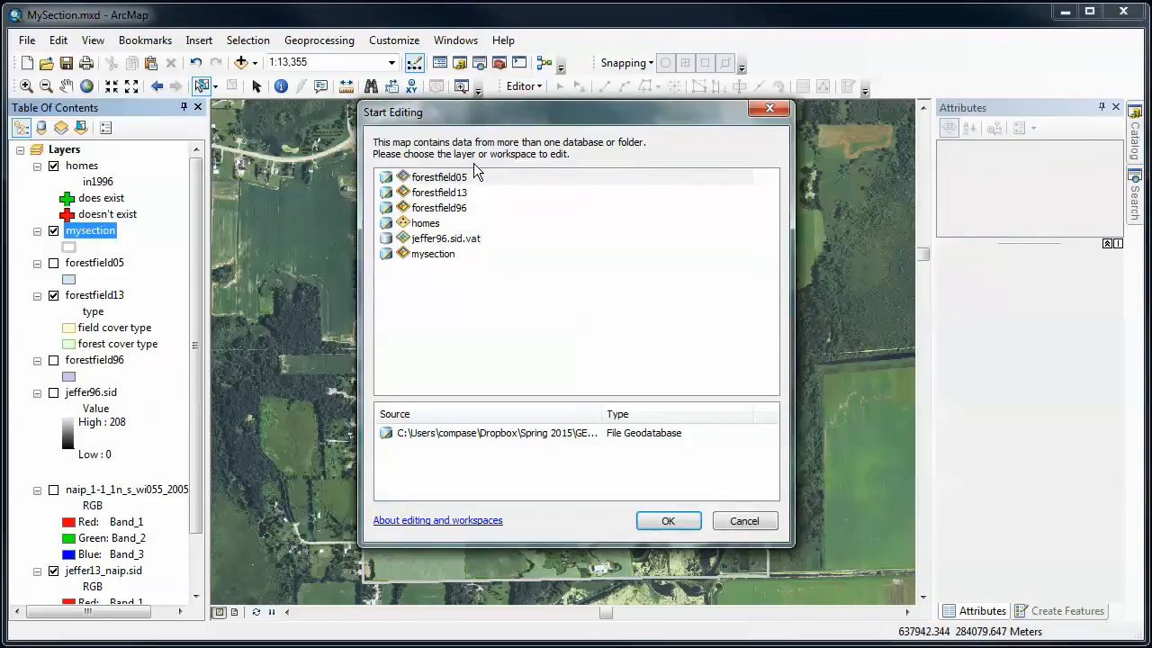
Start an edit session on the forestfield13 workspace.
click(439, 191)
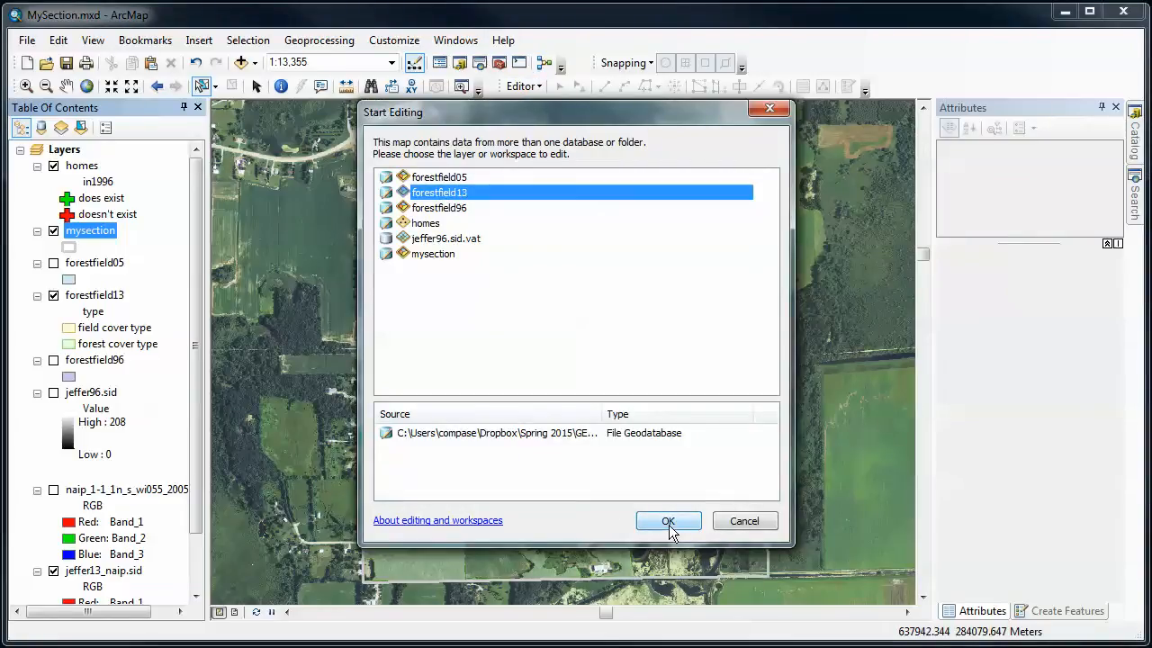
click(668, 522)
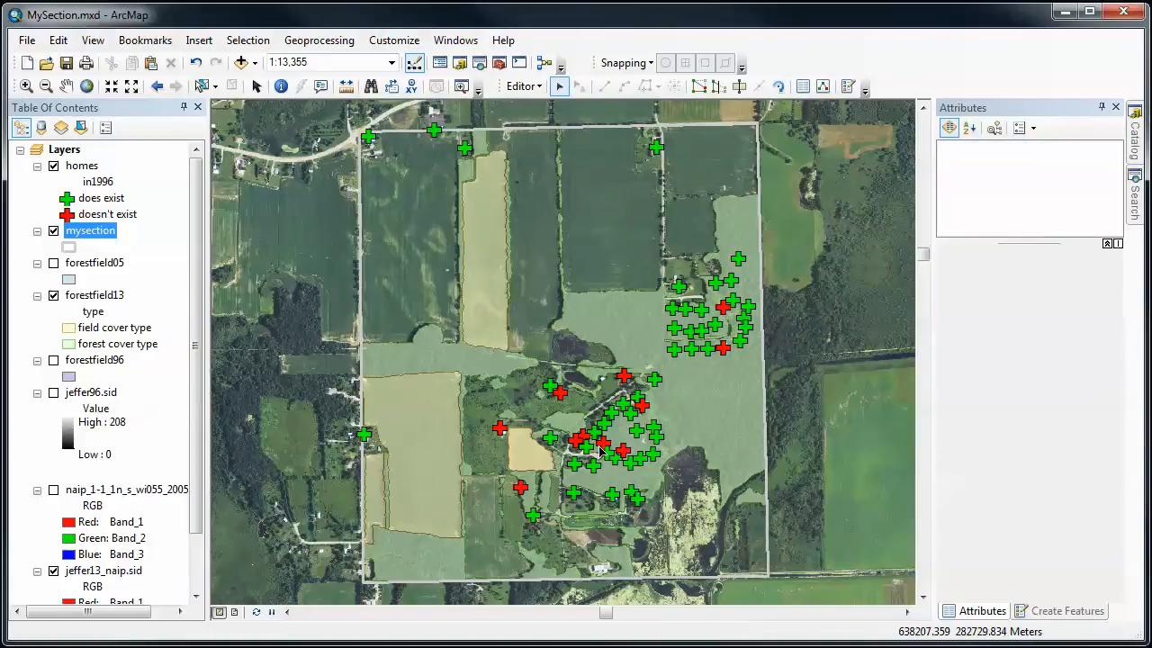
Choose the forestfield13 template in Create Features for new polygons.
click(1067, 610)
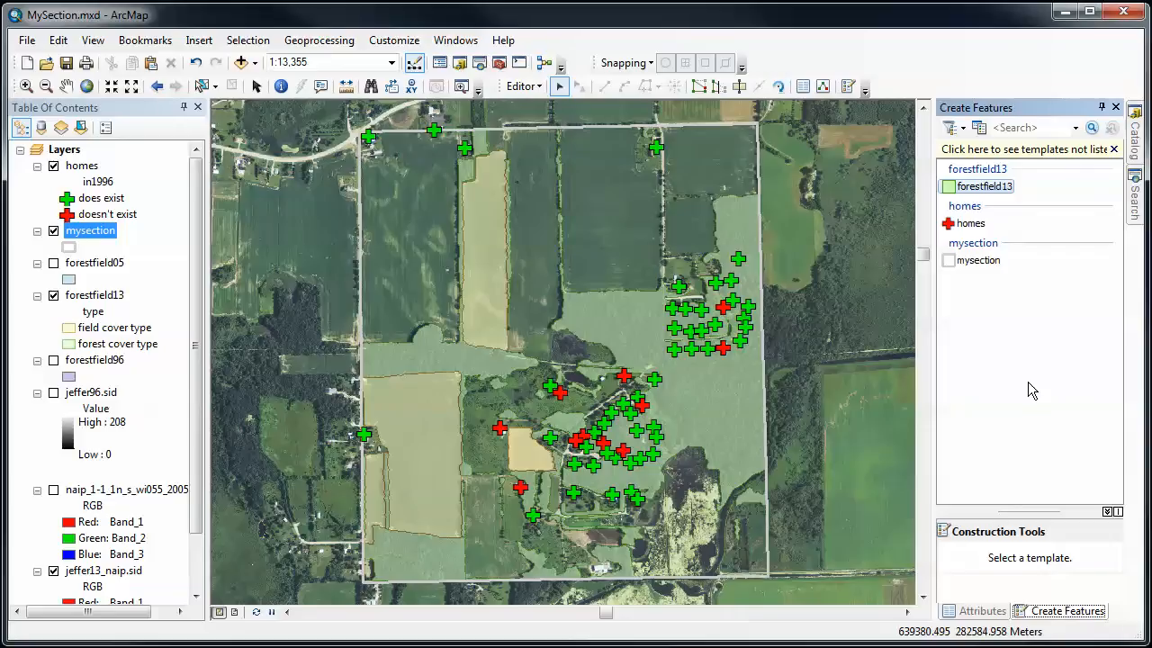
mouse_move(1030, 322)
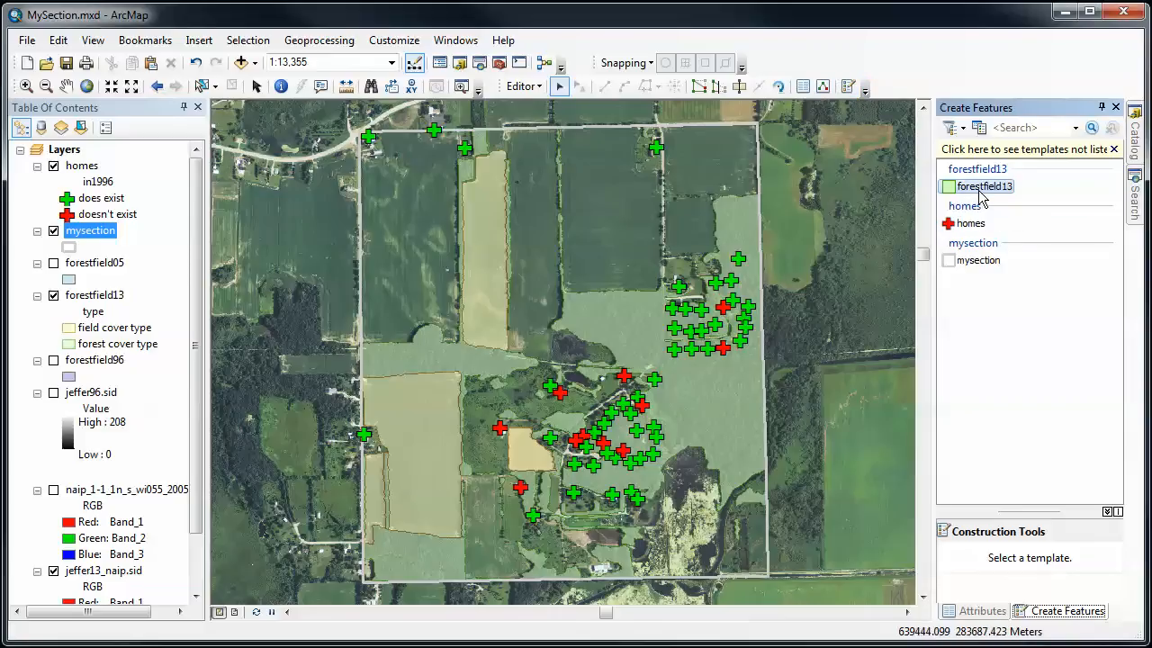
click(983, 186)
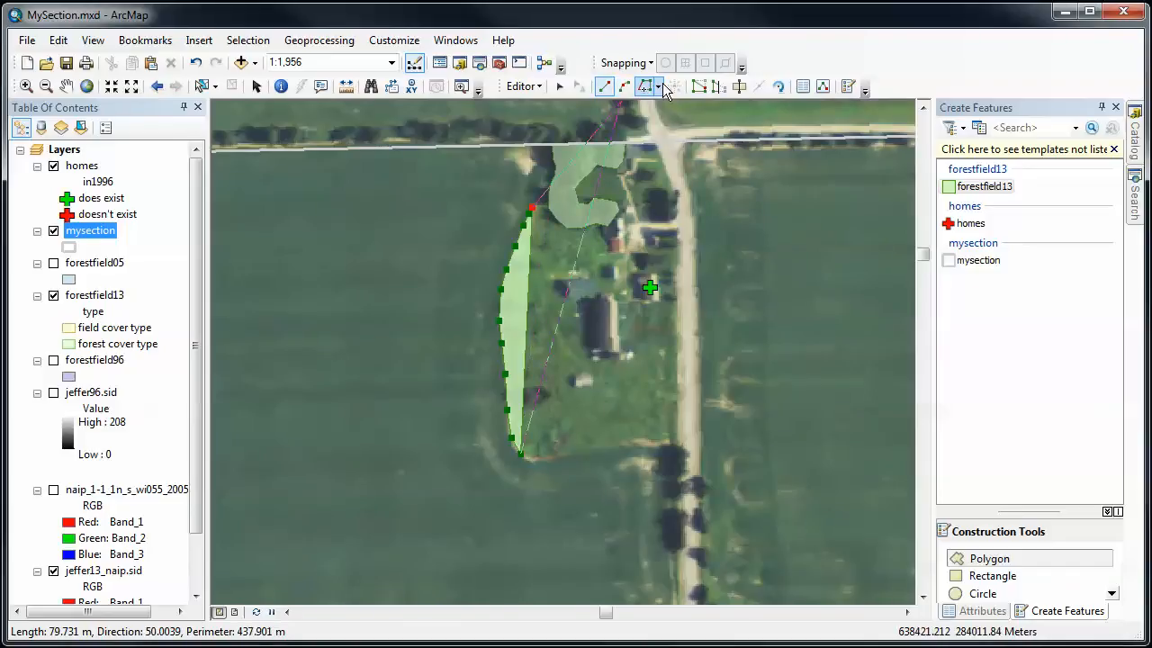
Switch to the Trace tool to follow the small forest patch's polygon edge.
click(646, 87)
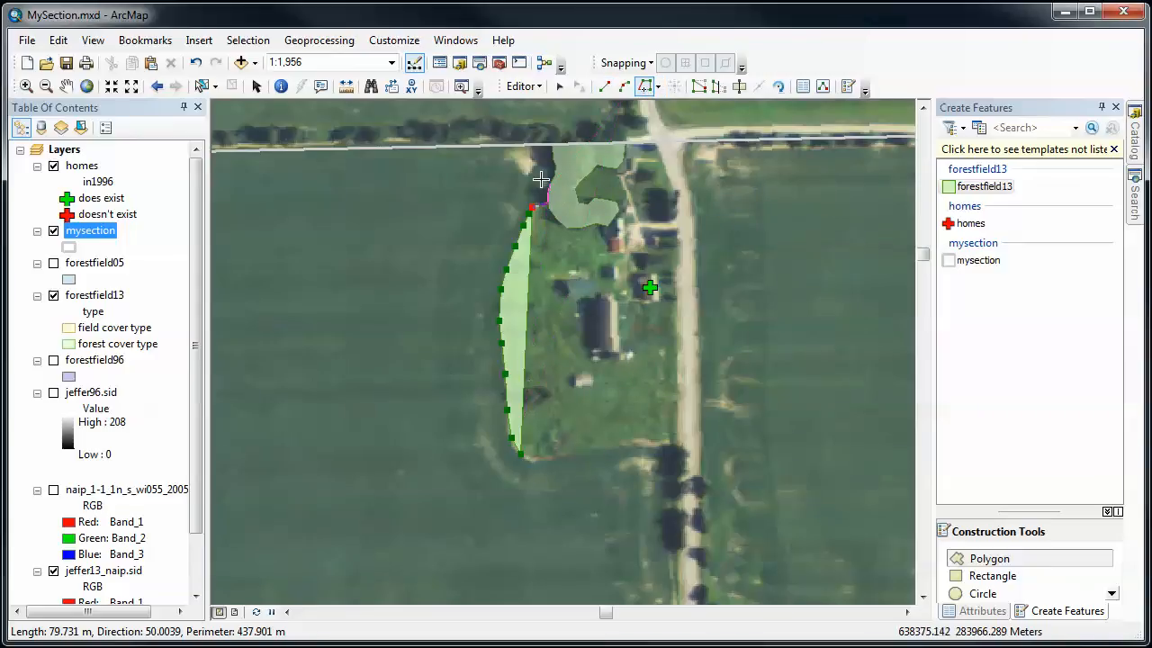
mouse_move(551, 173)
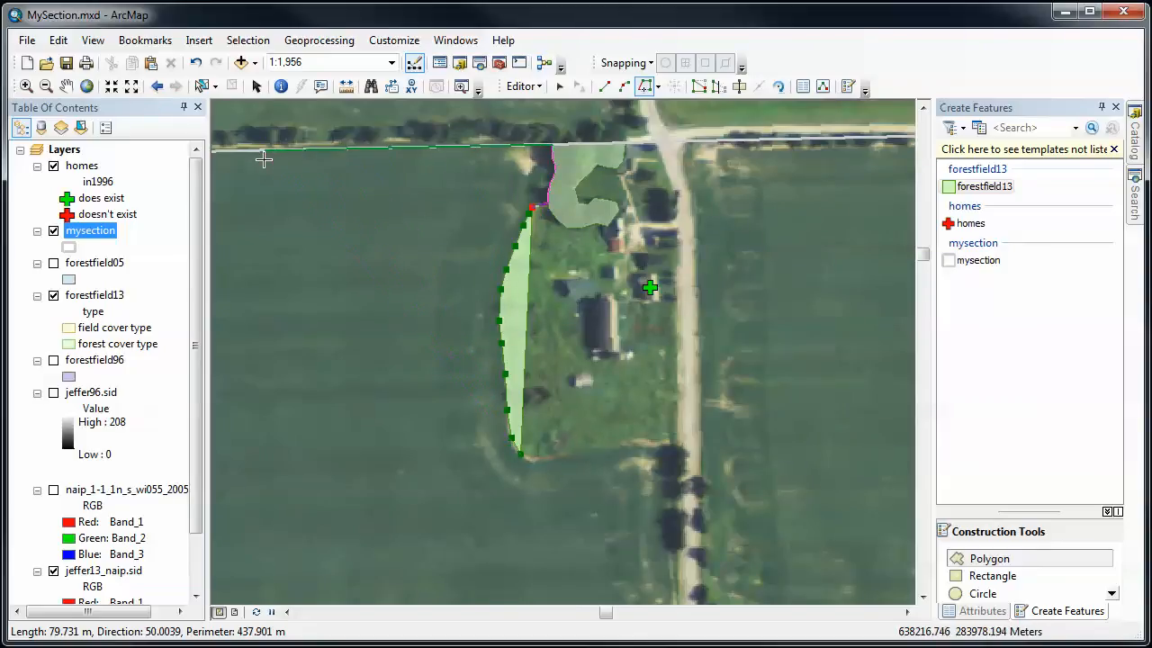
mouse_move(224, 158)
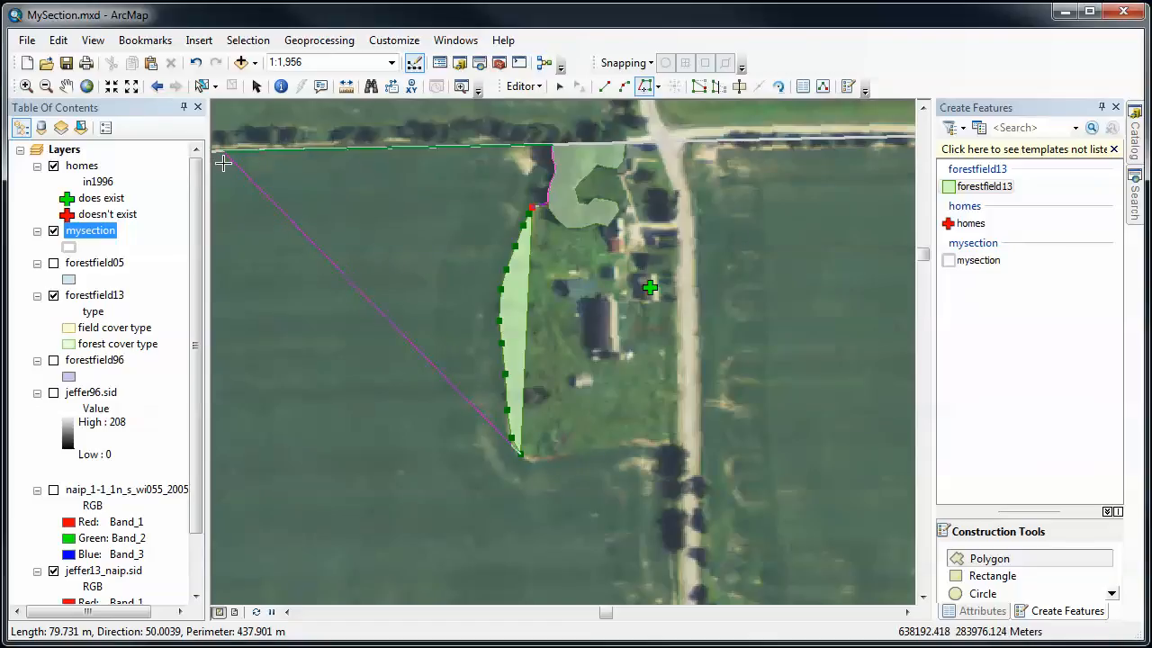
mouse_move(220, 173)
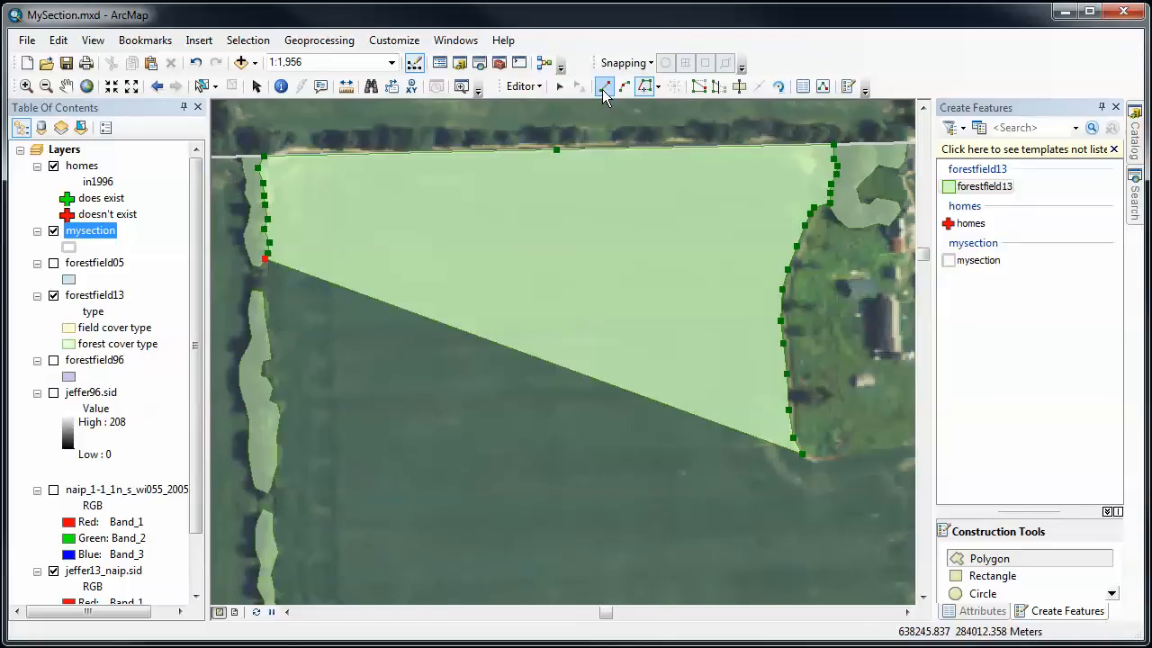
mouse_move(605, 87)
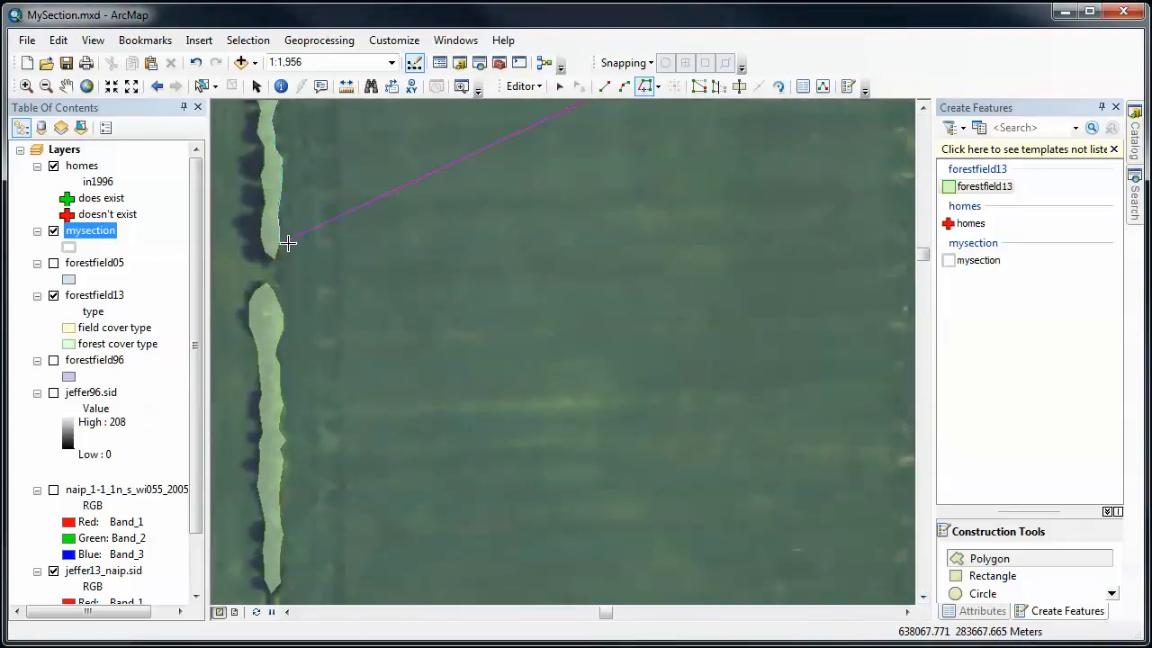
Trace the sketch down the western forest strip's edge to its southern end.
click(277, 261)
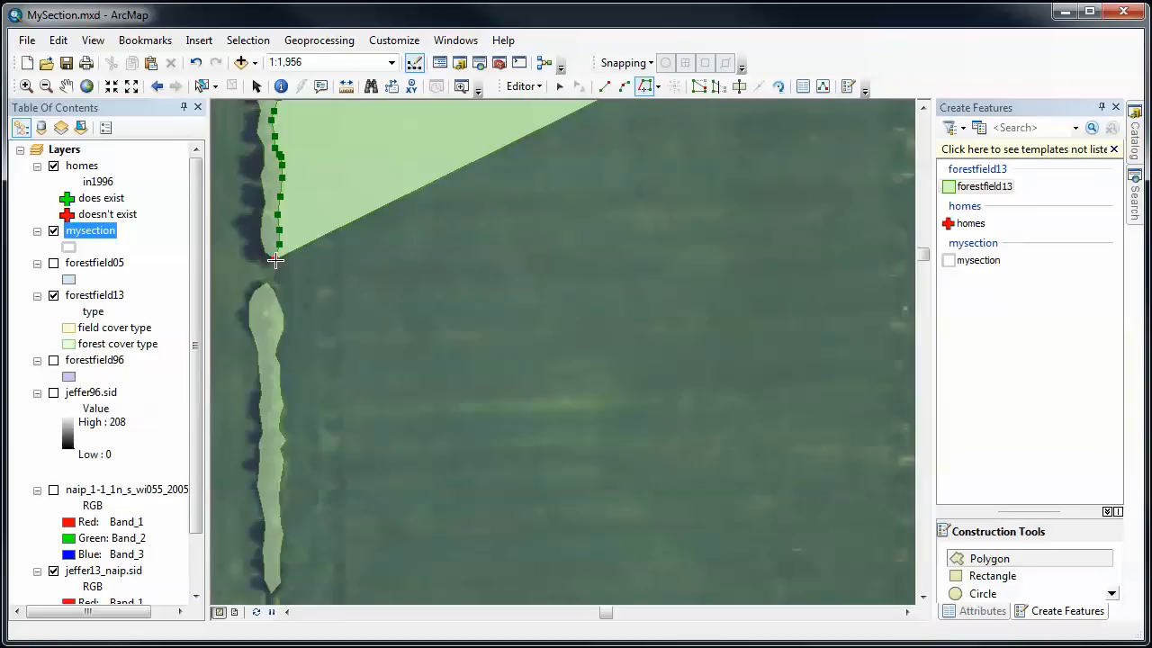
click(274, 262)
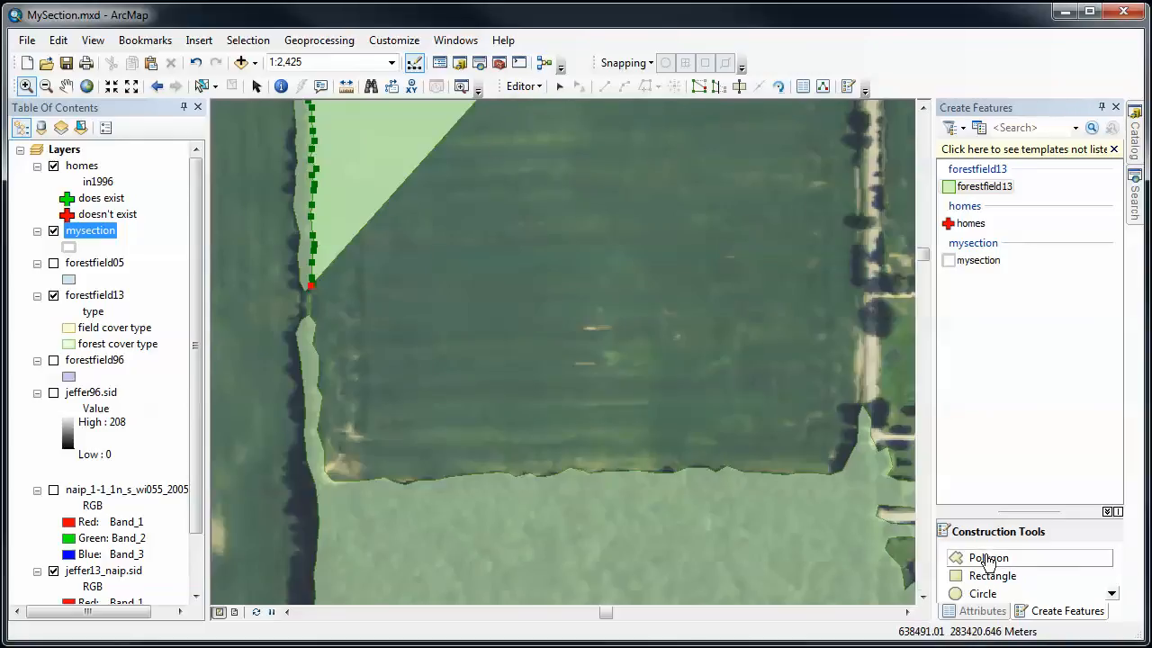
Continue the boundary along the lower and eastern forest strips and finish the field polygon.
click(871, 465)
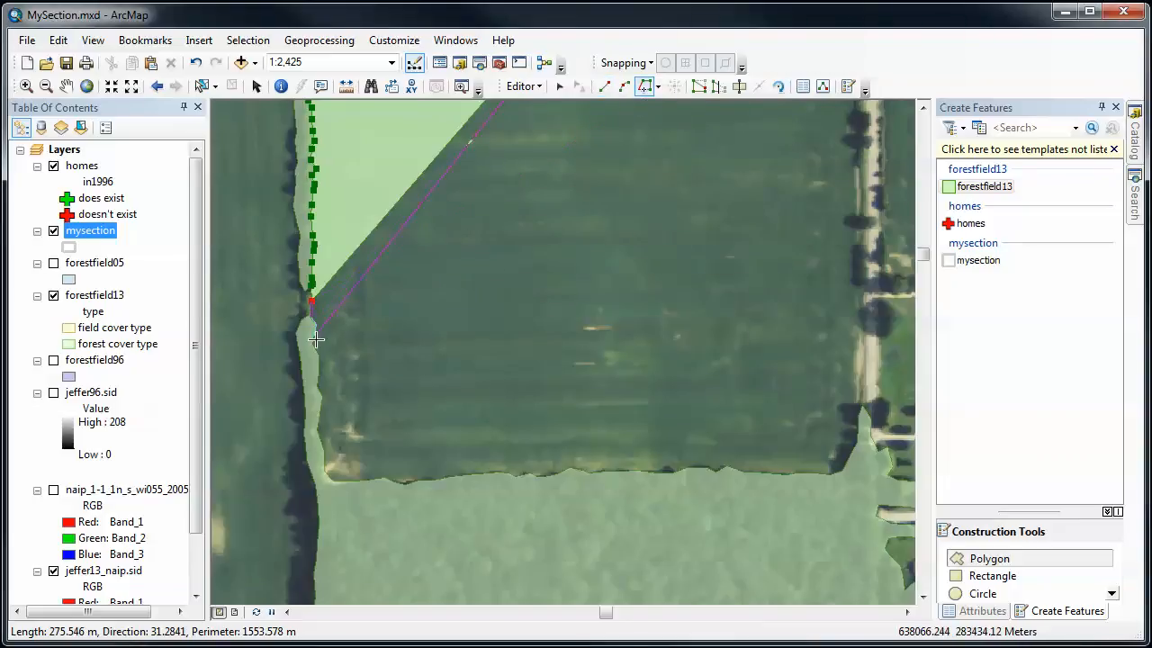
click(529, 490)
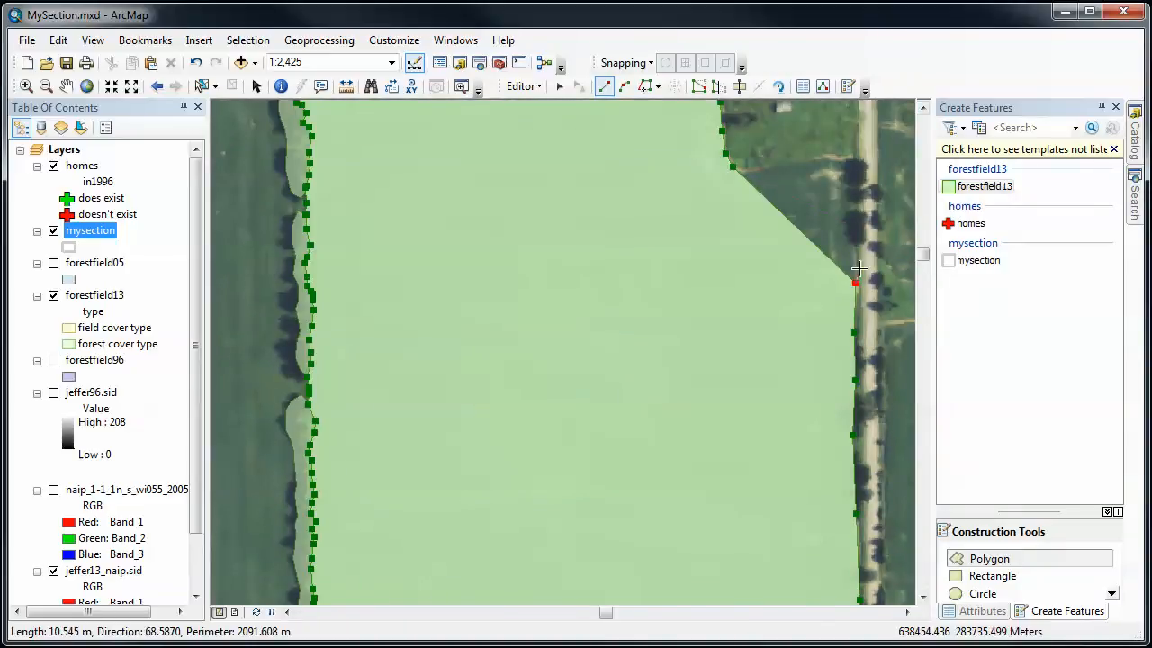
click(857, 191)
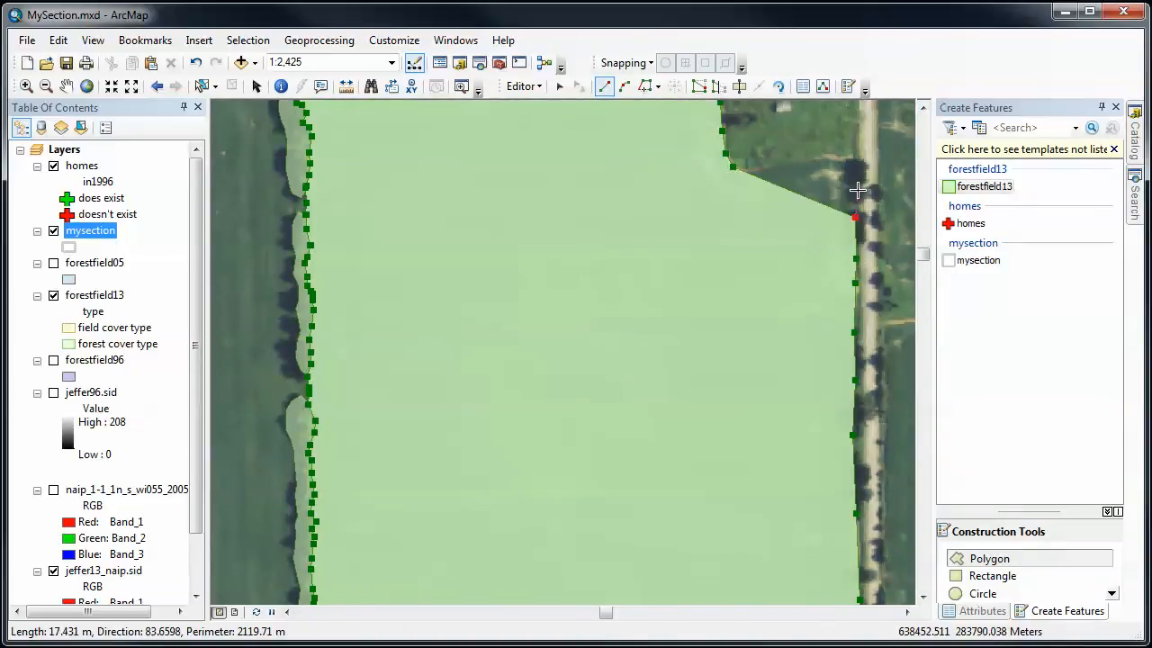
click(846, 158)
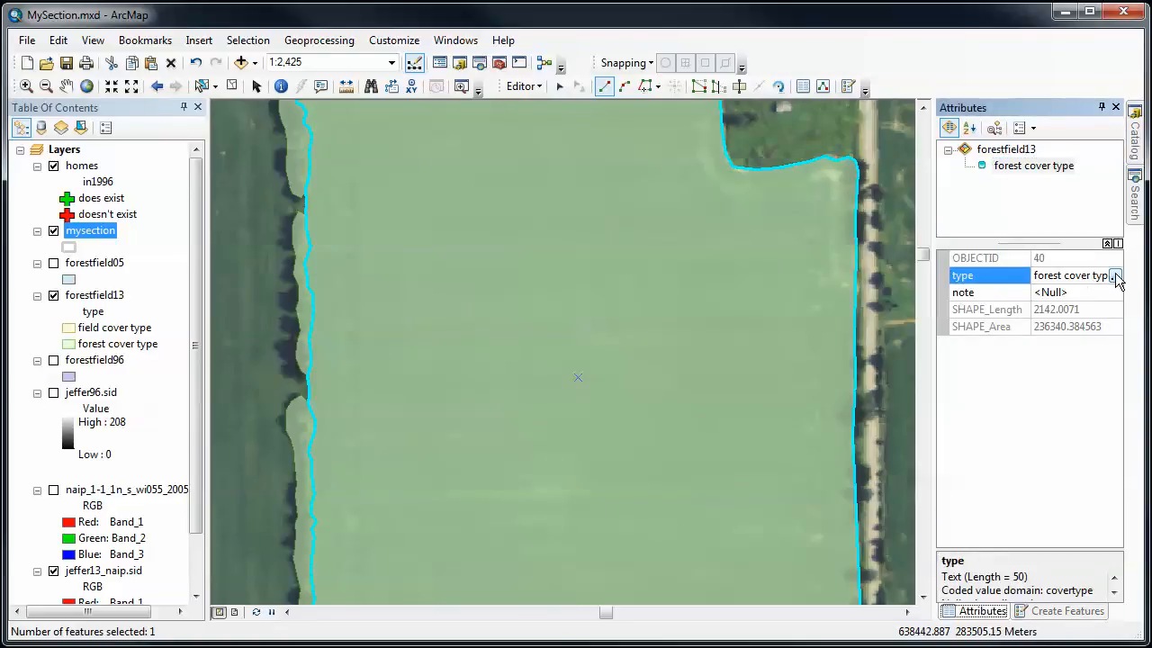
Set the polygon's type to field cover type and save all edits.
click(1116, 275)
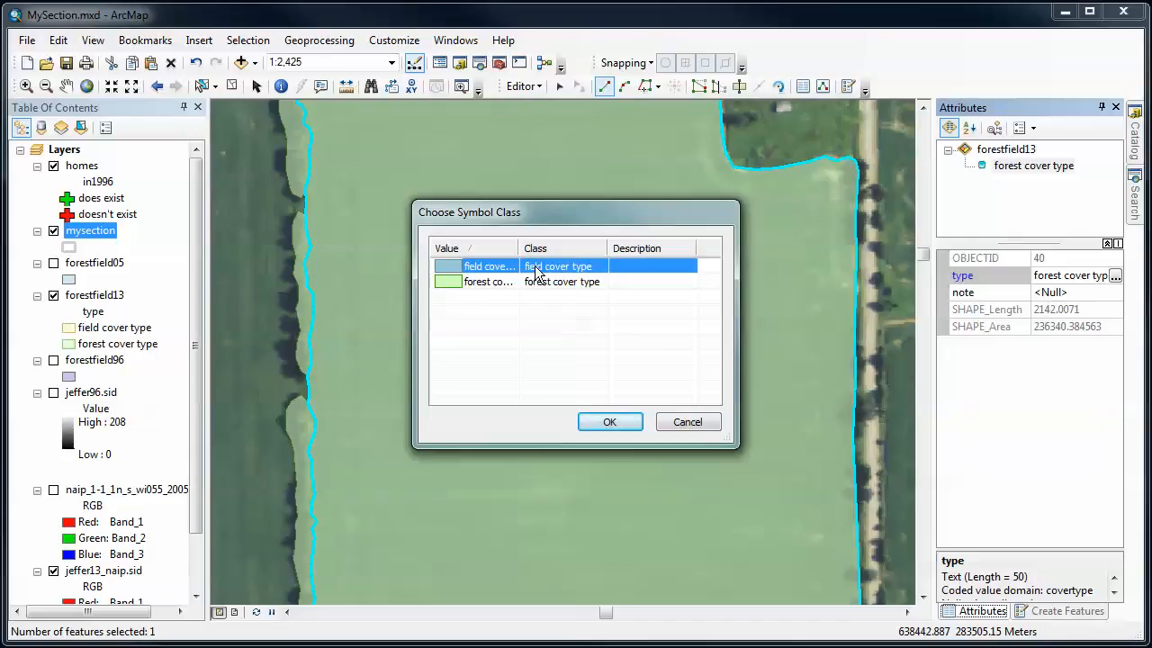
click(608, 421)
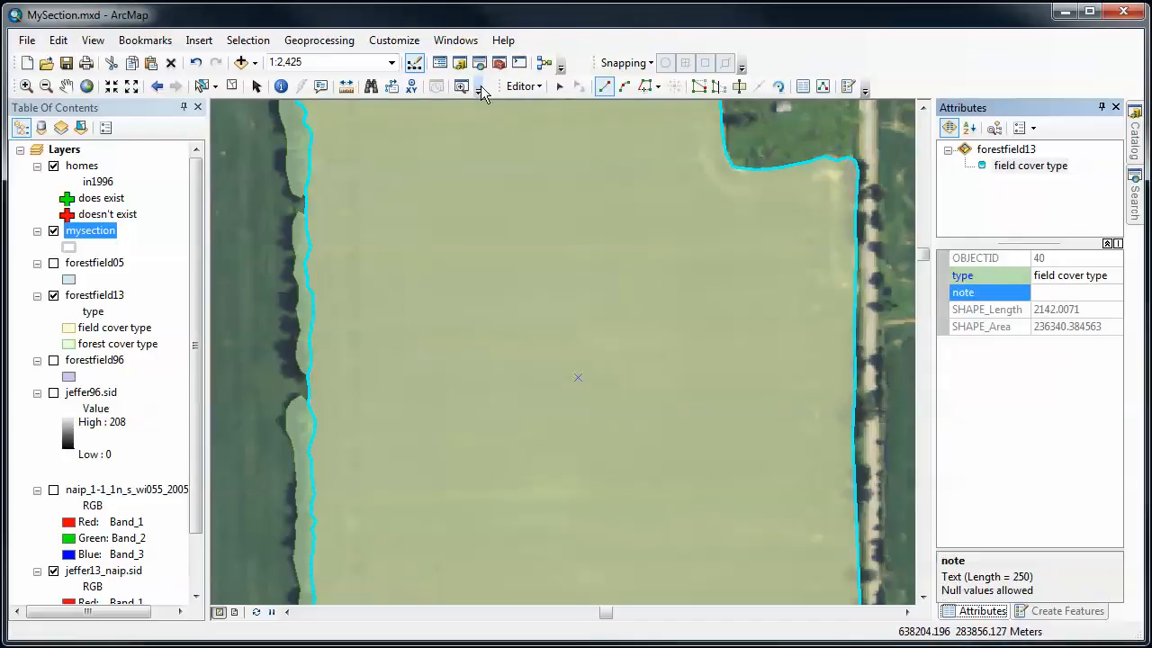
click(520, 87)
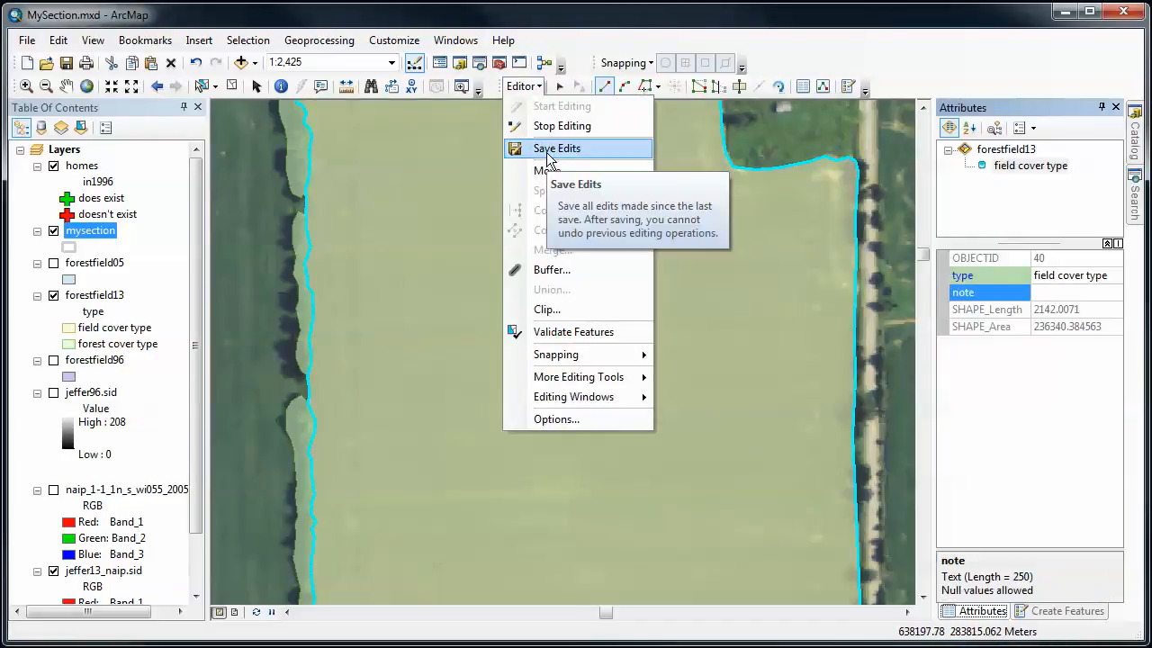
click(556, 147)
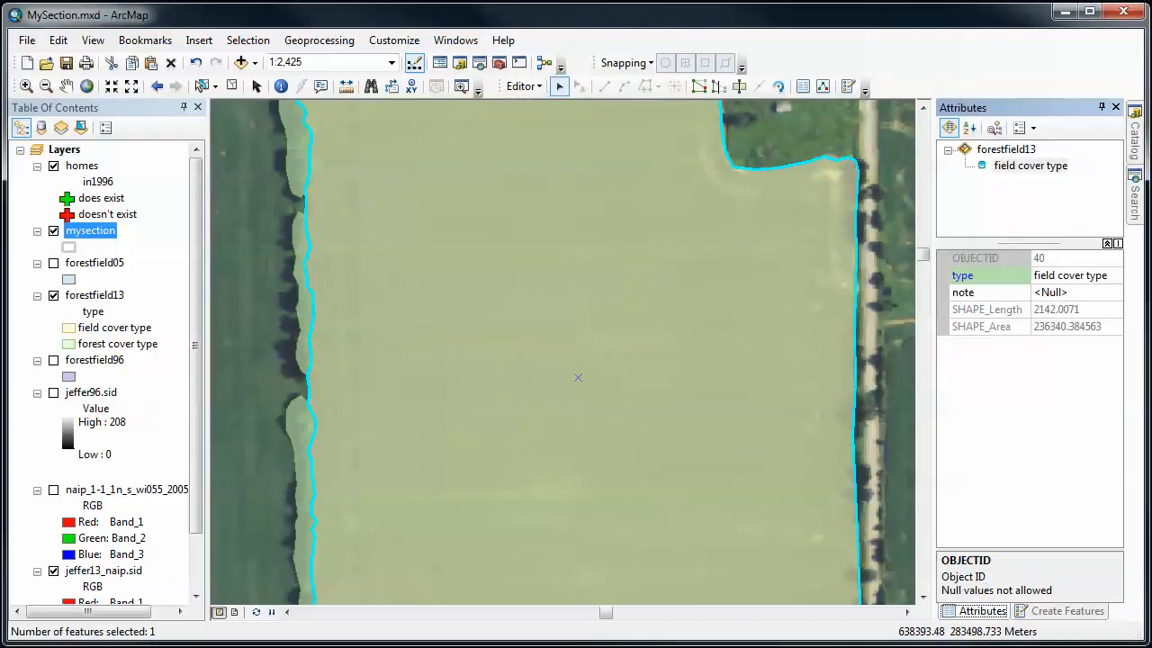